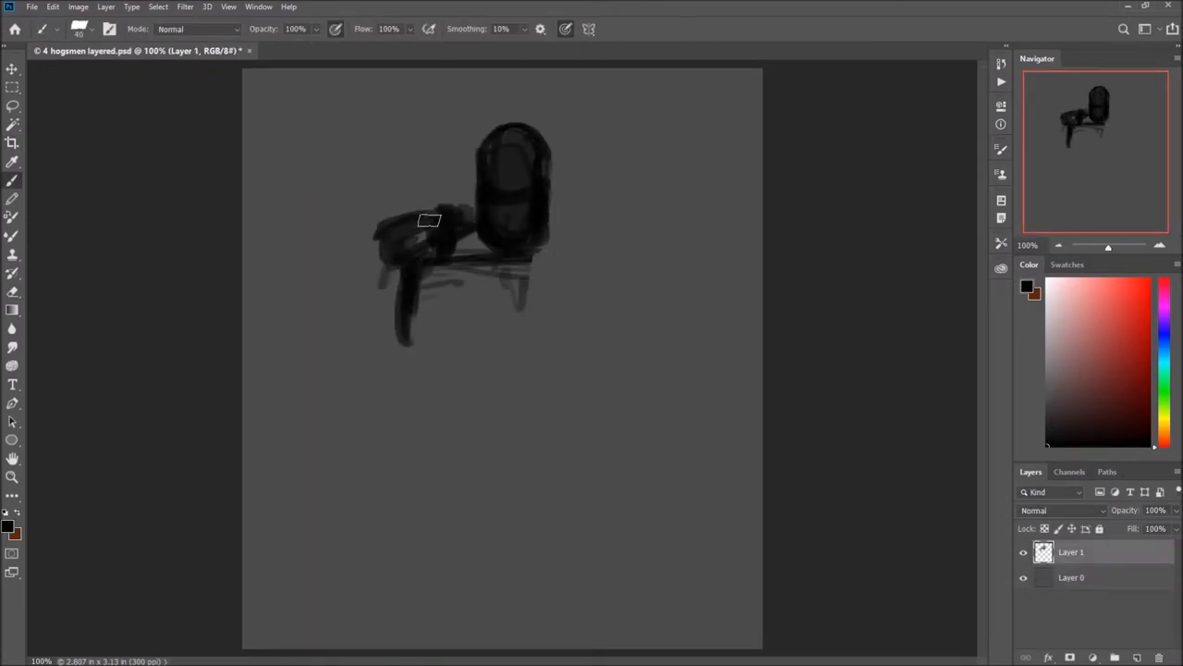
Step: Block in the armored torso and shoulder plates, then start a fresh layer for the head sketch
drag(429, 220, 433, 488)
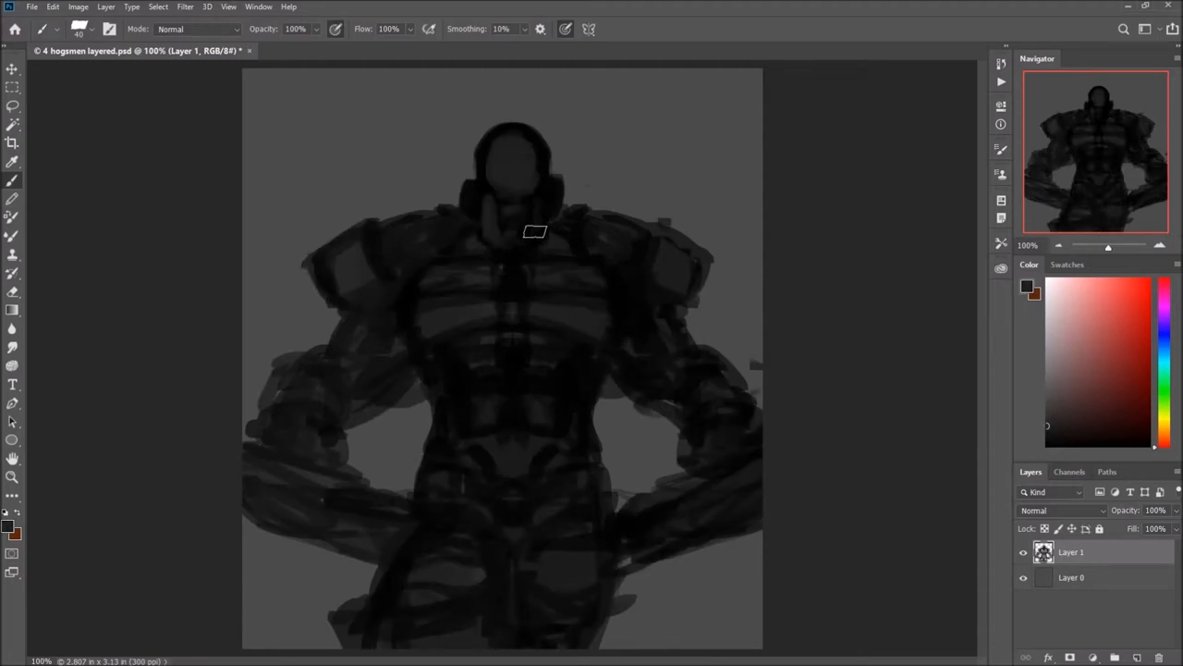
drag(533, 231, 447, 257)
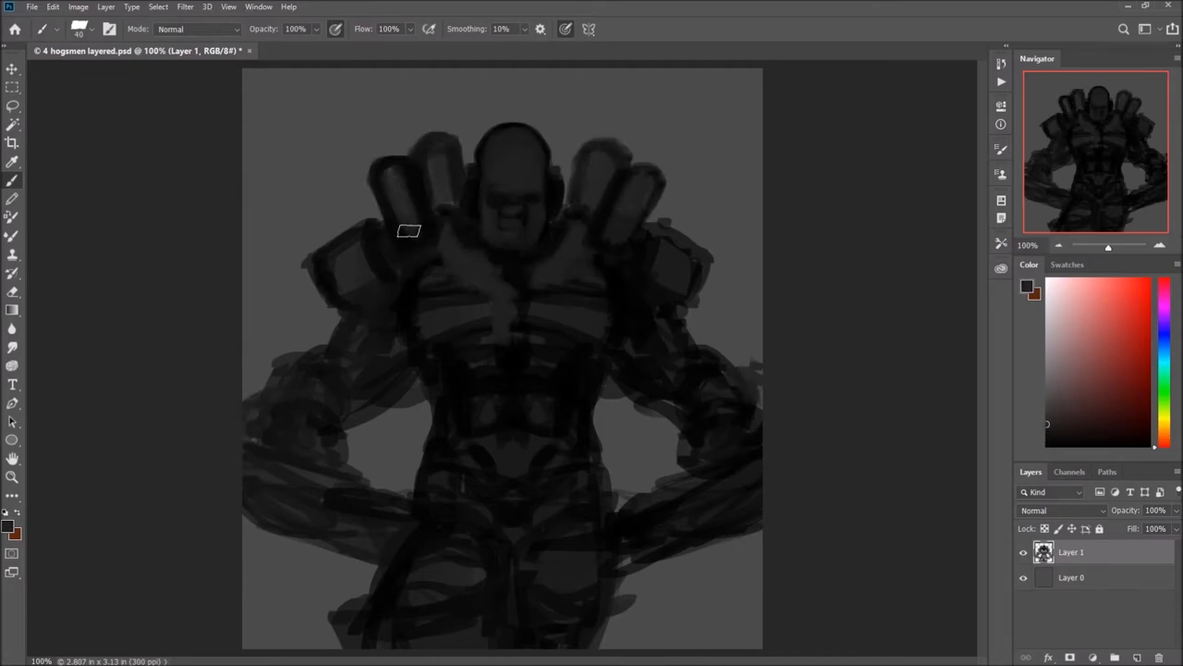
key(ctrl+t)
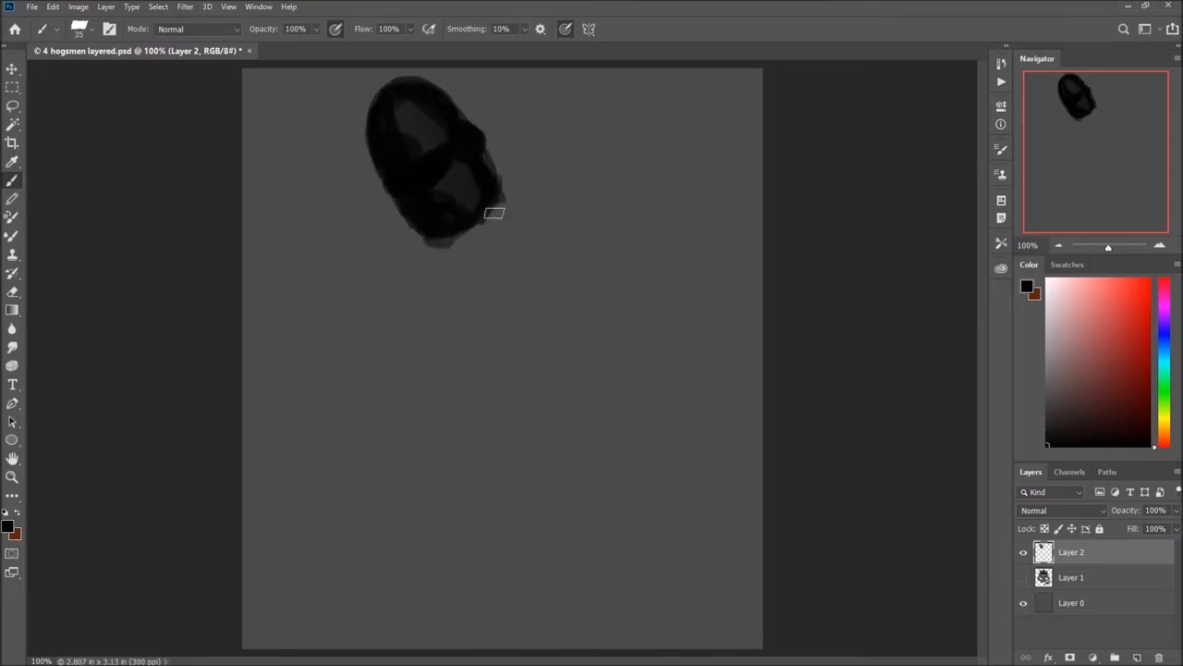
Step: Rough in loose swirling gesture strokes for the flying pose before the turntable reference goes in
drag(494, 215, 263, 281)
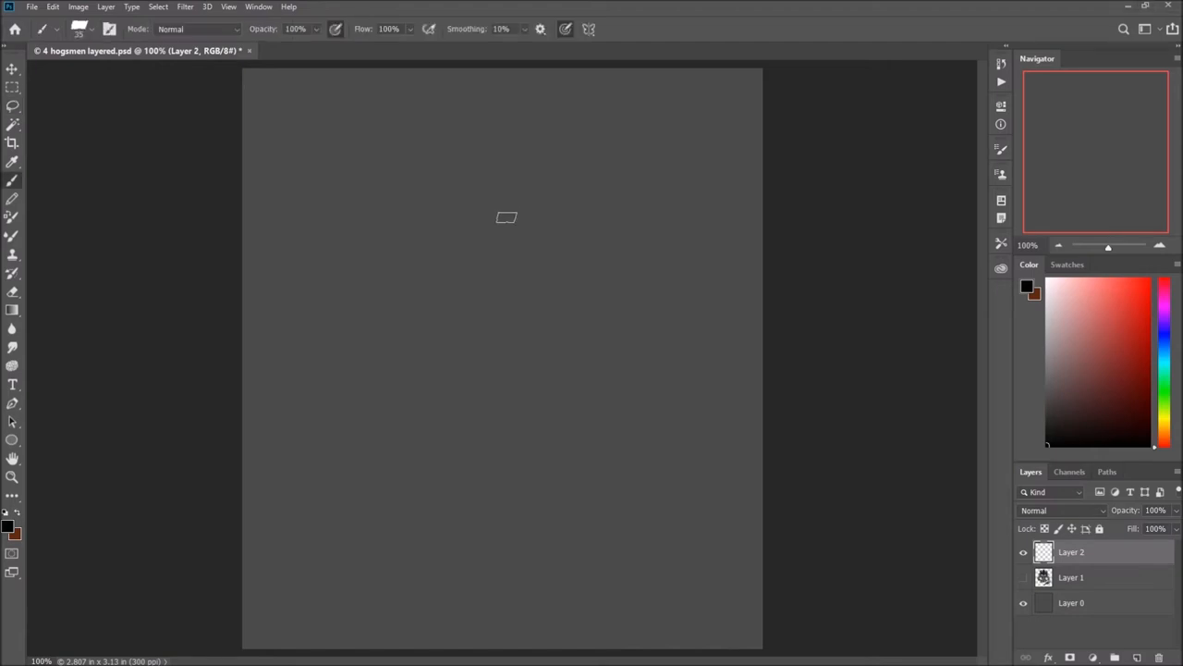
drag(507, 218, 316, 339)
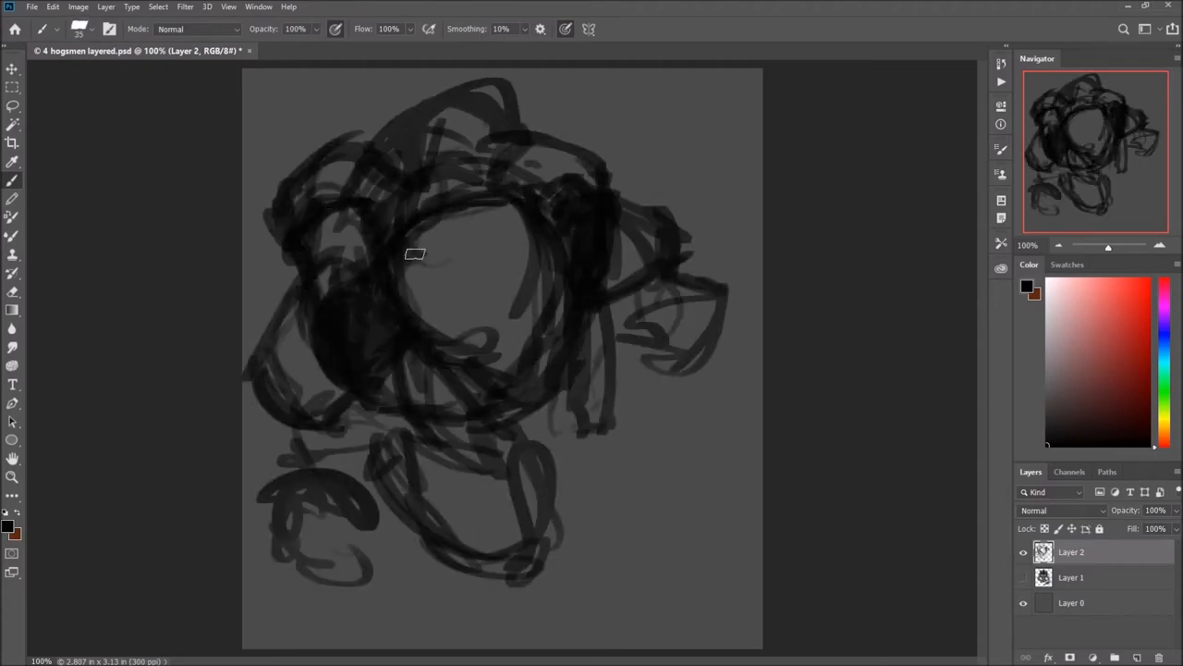
drag(414, 255, 773, 429)
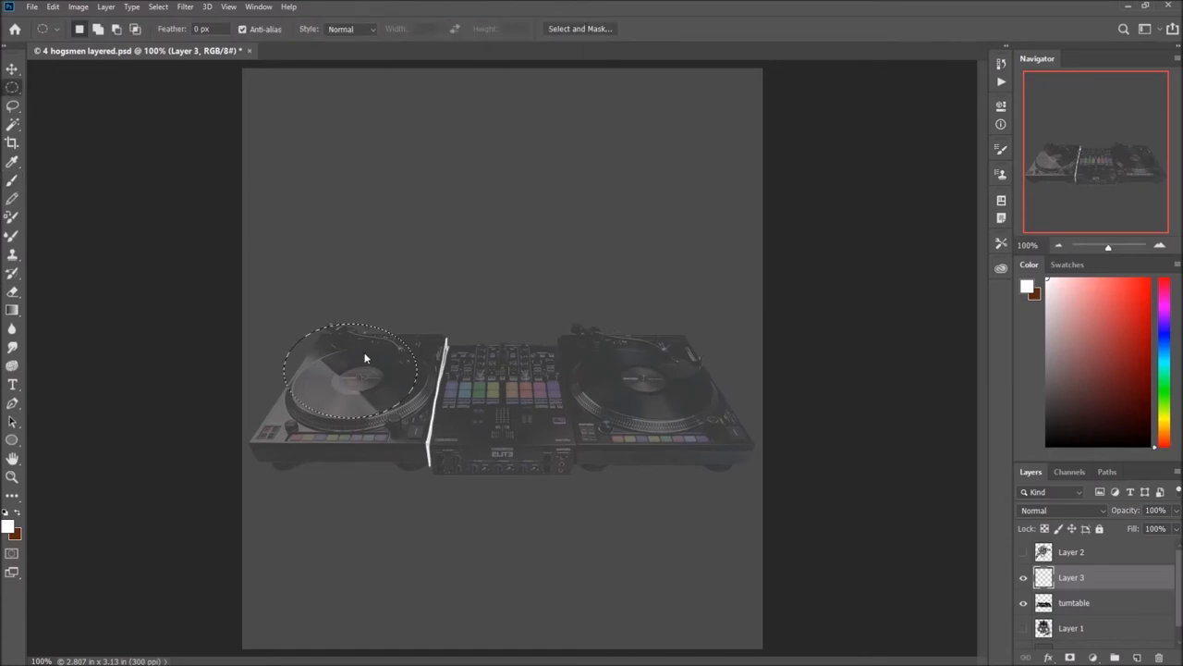
Step: Free Transform and Warp the selected turntable platter to fit the foreshortened perspective
key(ctrl+t)
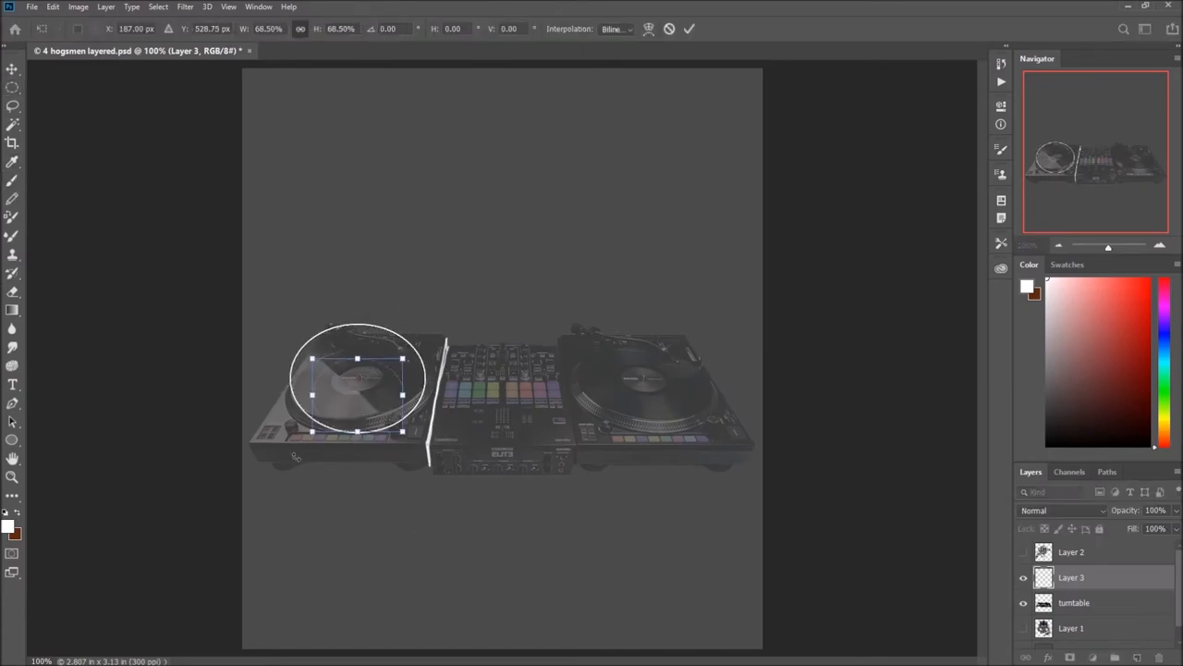
click(650, 29)
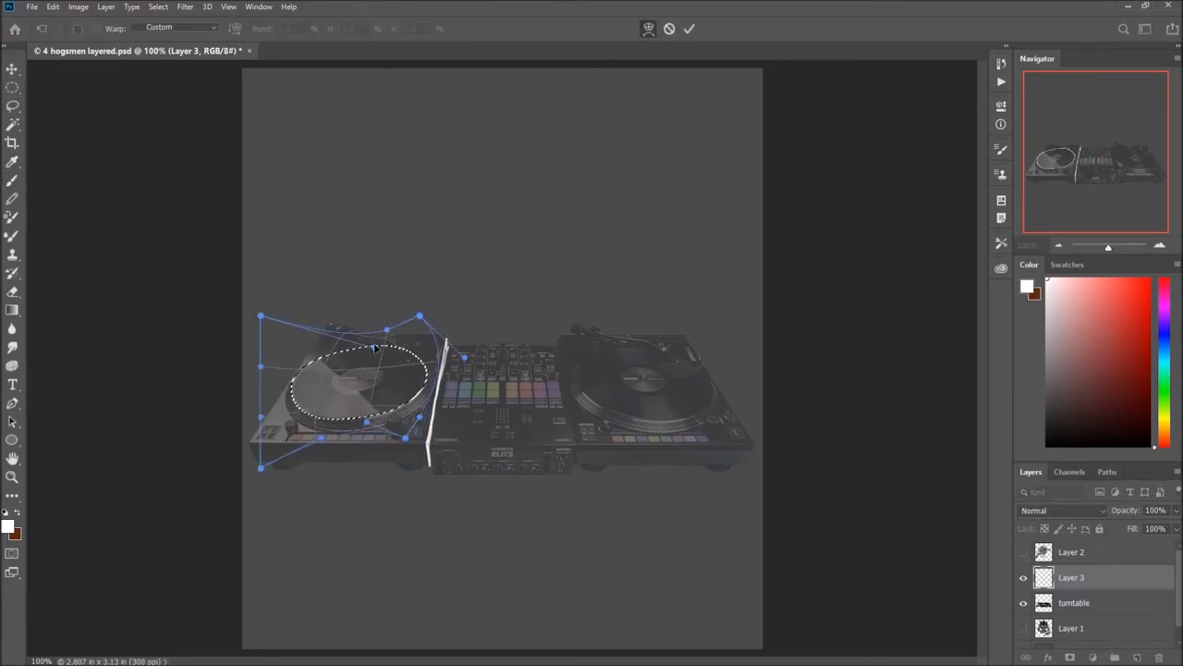
click(688, 30)
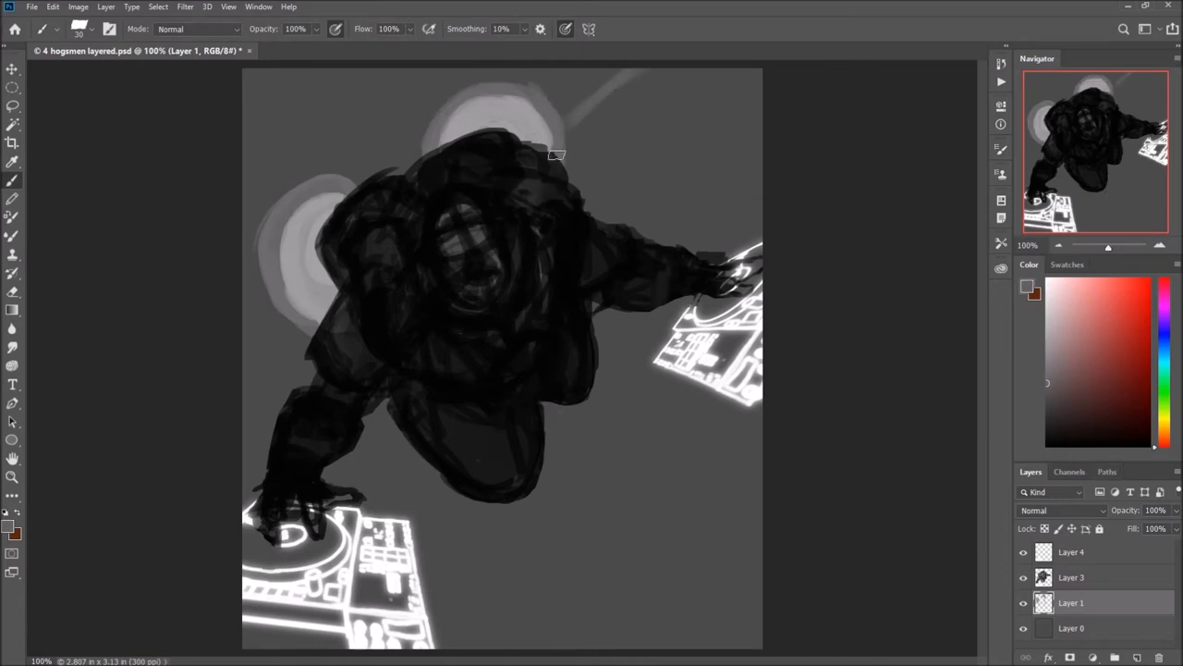
Step: Select Layer 3 to paint the face with shades, helmet rim and headphones
click(1073, 577)
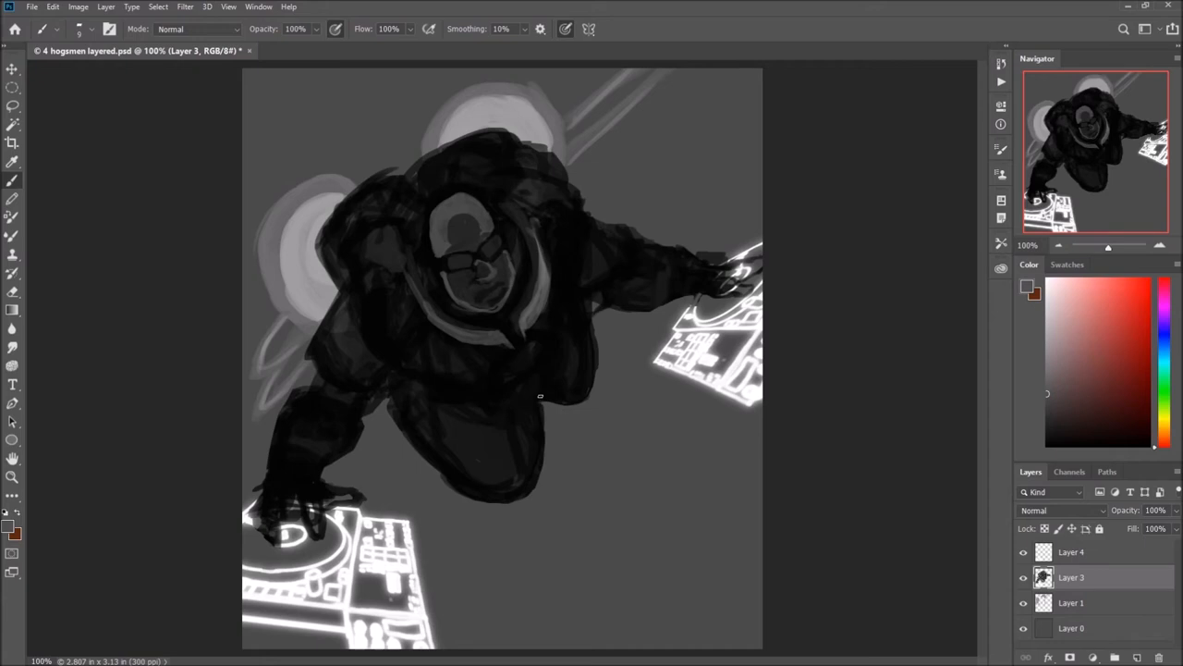
mouse_move(780, 229)
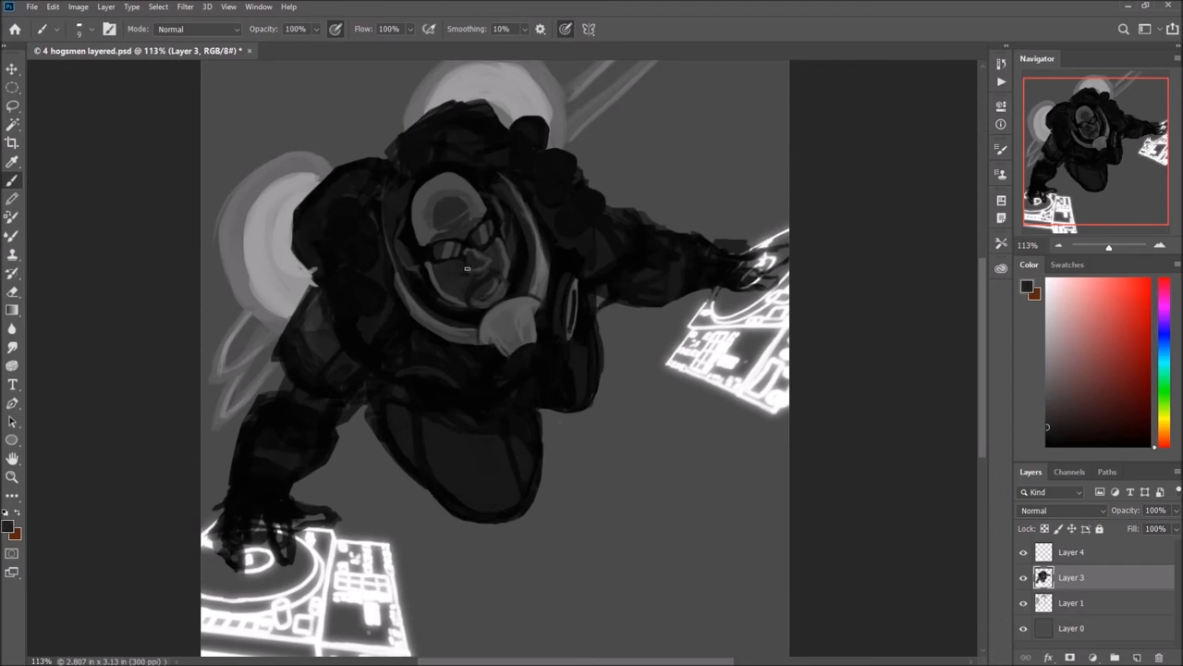
mouse_move(583, 196)
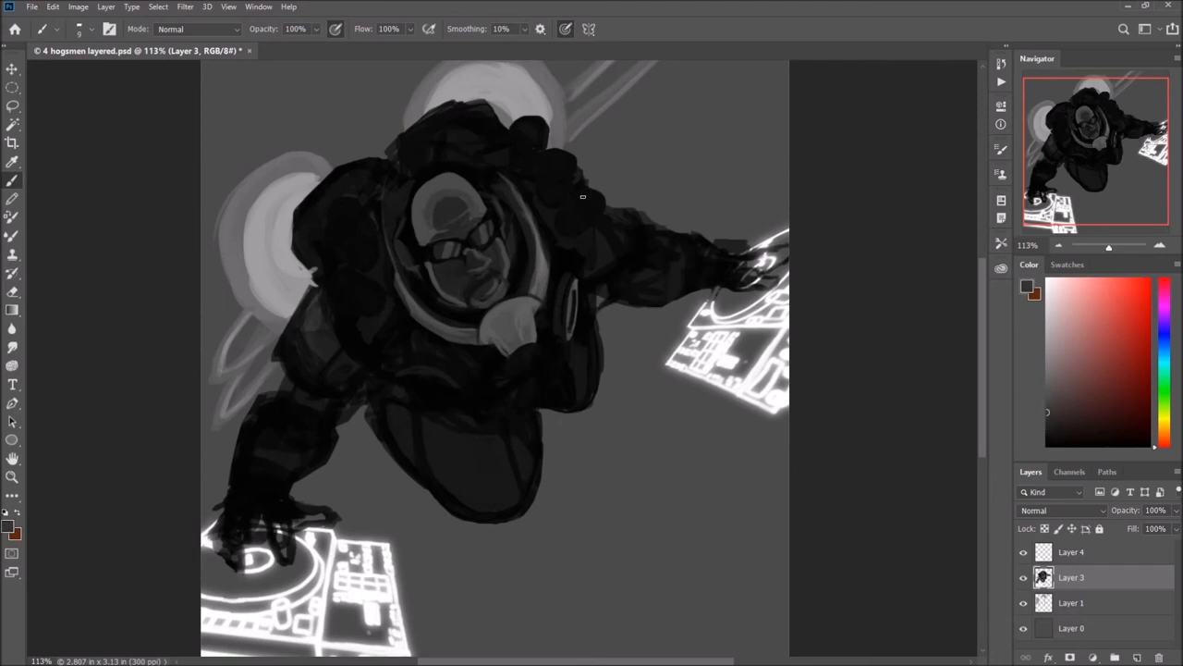
Step: Shade the helmet darker around the face so the armor reads as a solid mass
drag(583, 196, 398, 377)
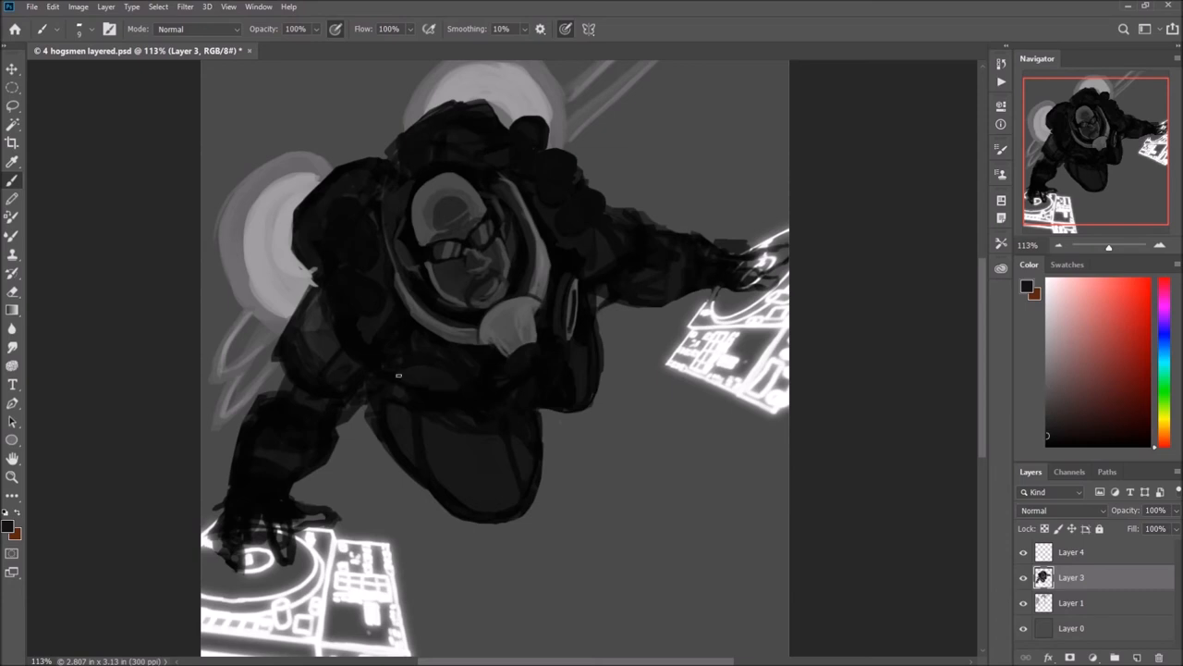
mouse_move(447, 355)
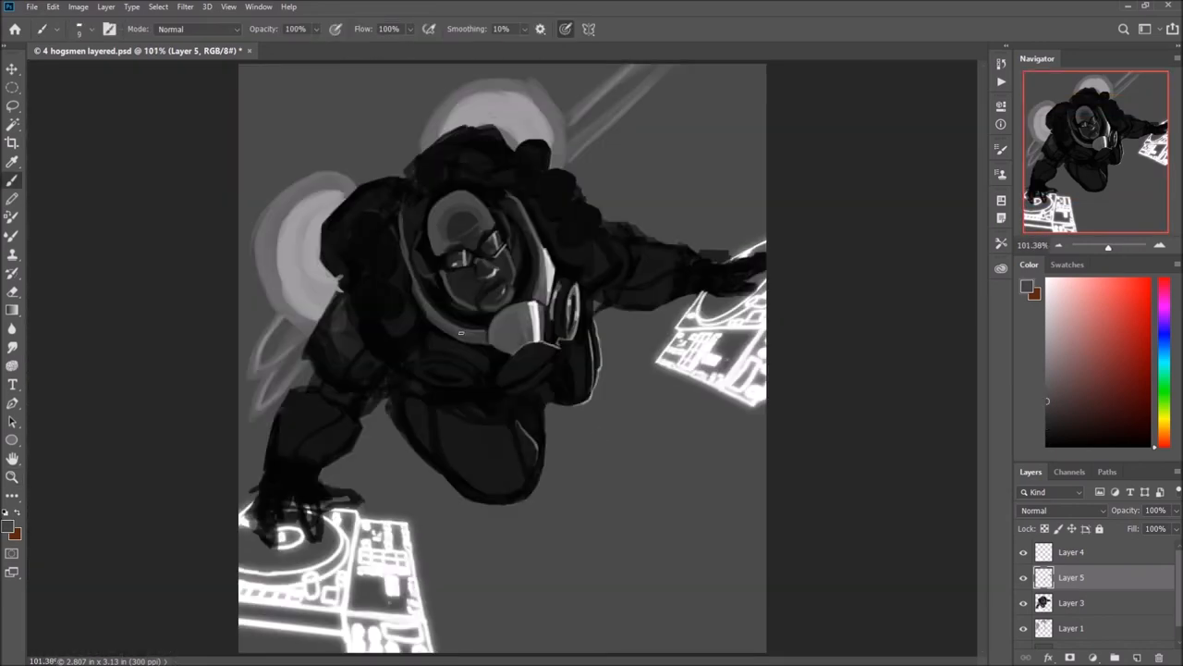
Step: Work across Layer 4, Layer 5 and Layer 3 to brush visor highlights and the glowing mouthpiece
click(1071, 551)
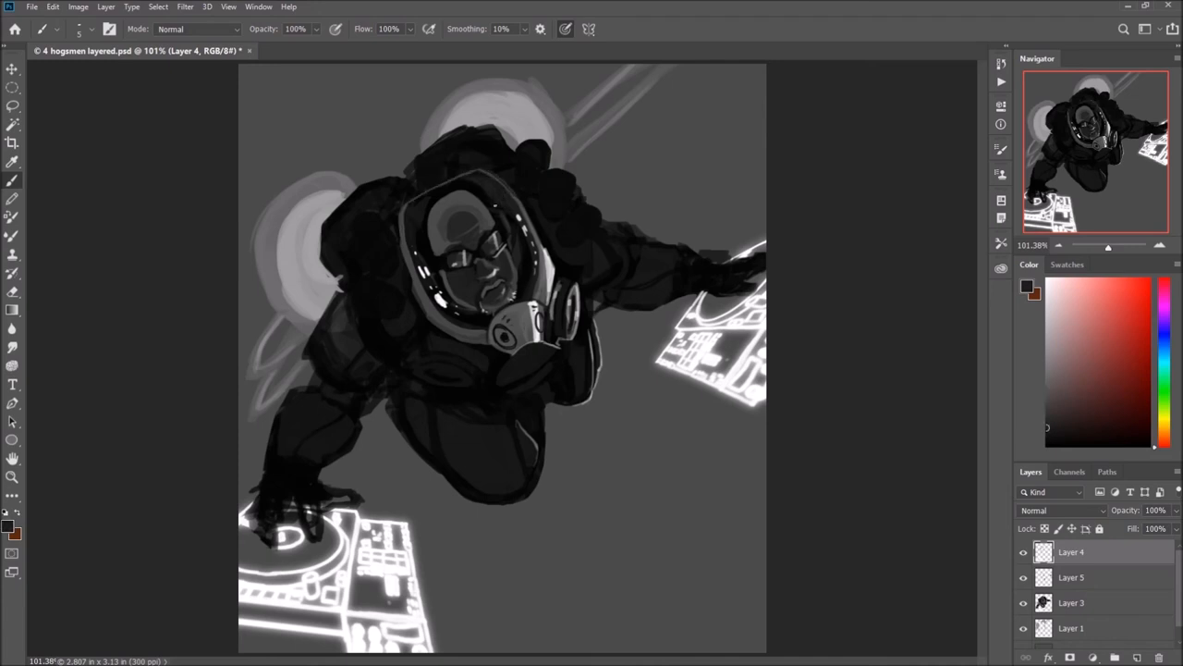
click(1071, 577)
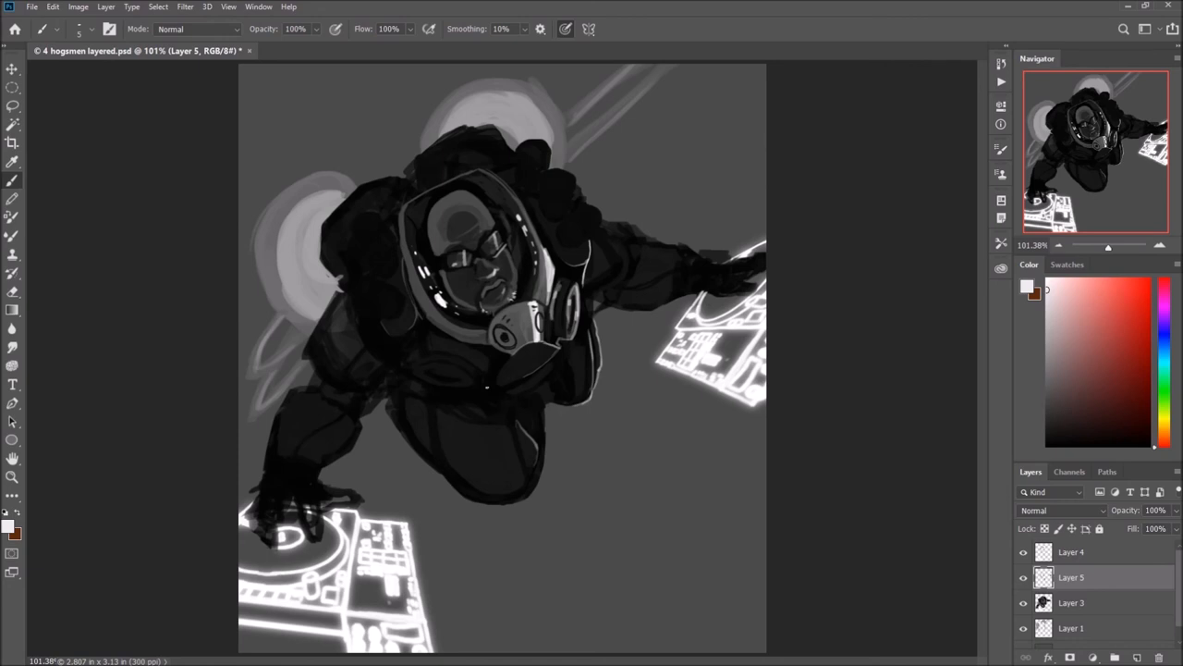
click(1070, 603)
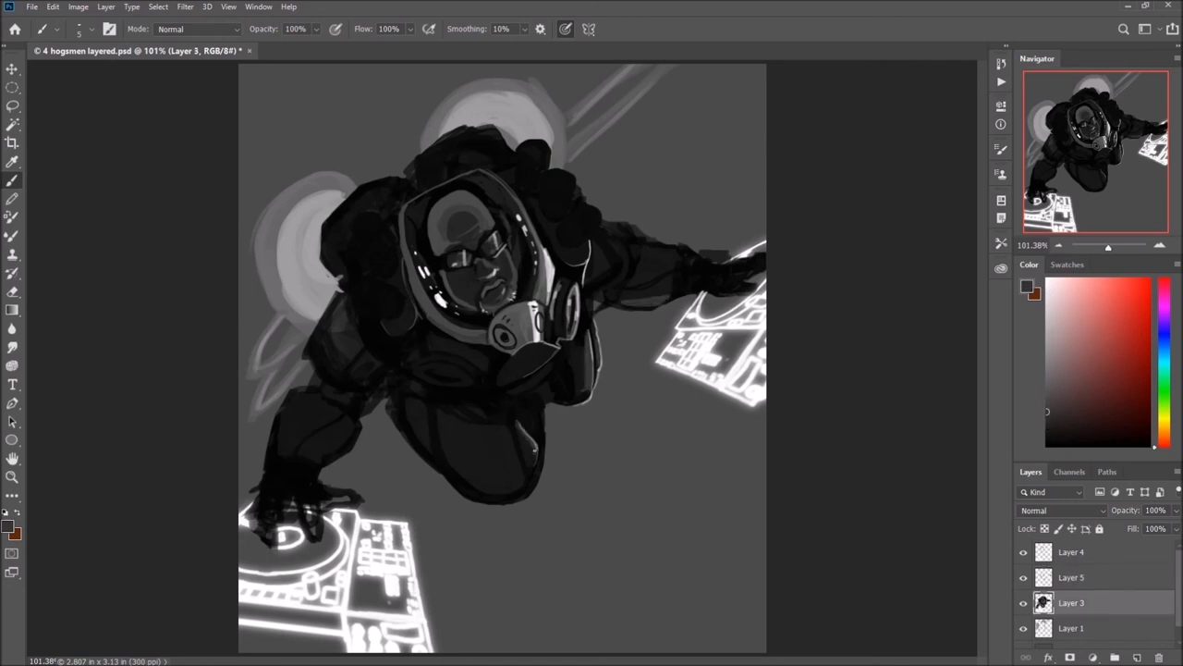
click(503, 444)
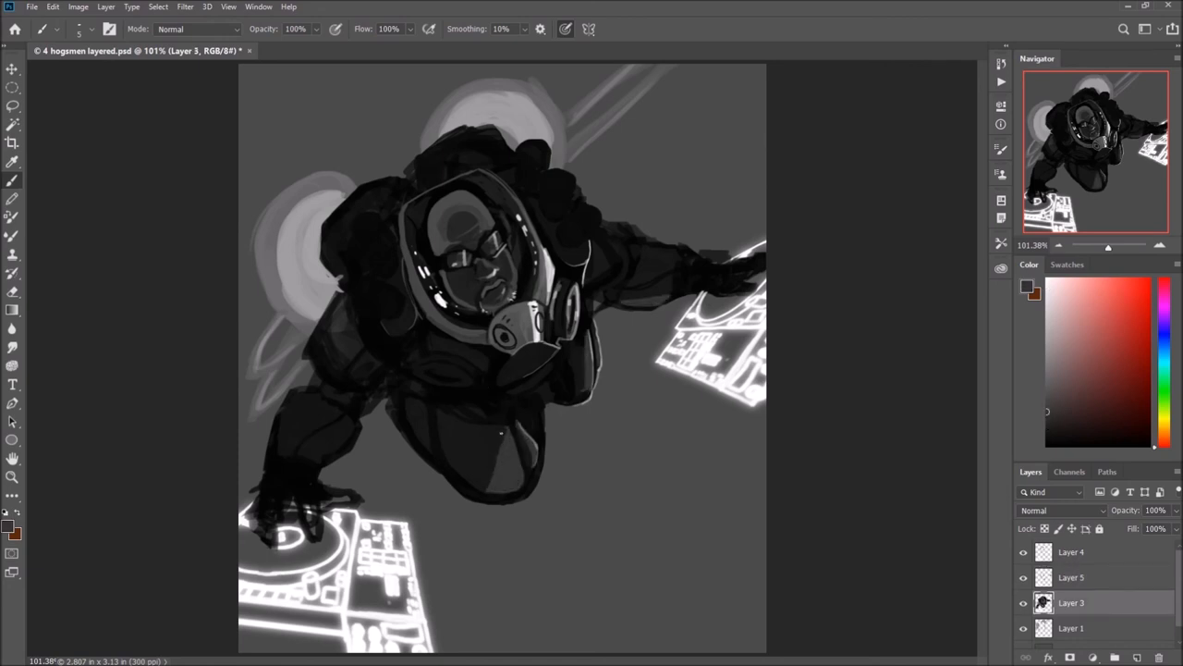